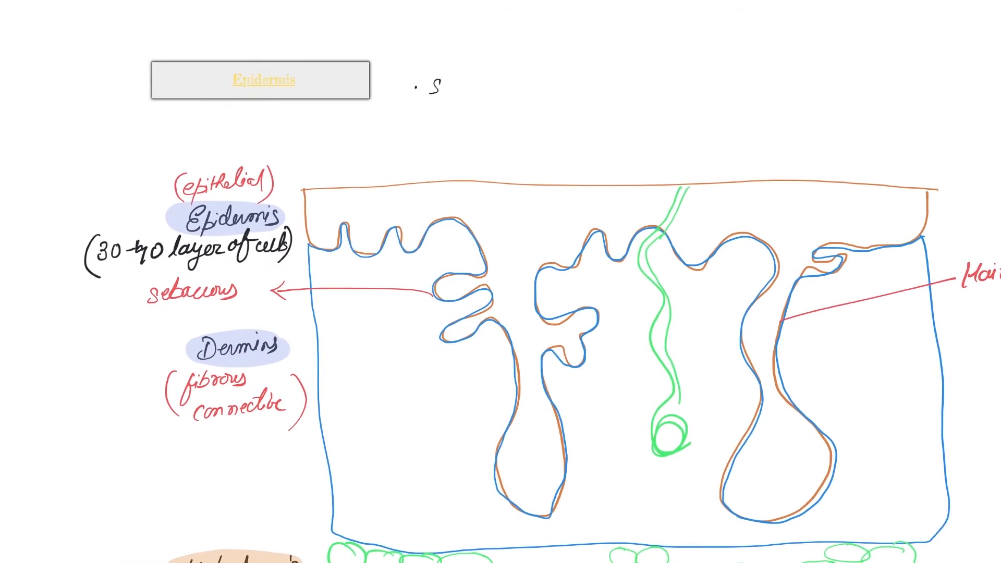
type("Stratified")
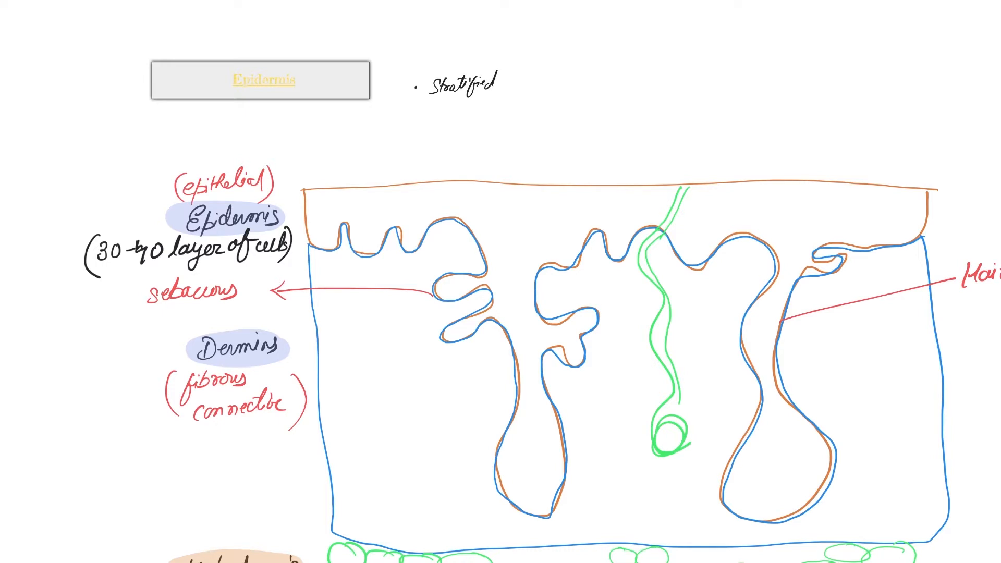
type("Squamous")
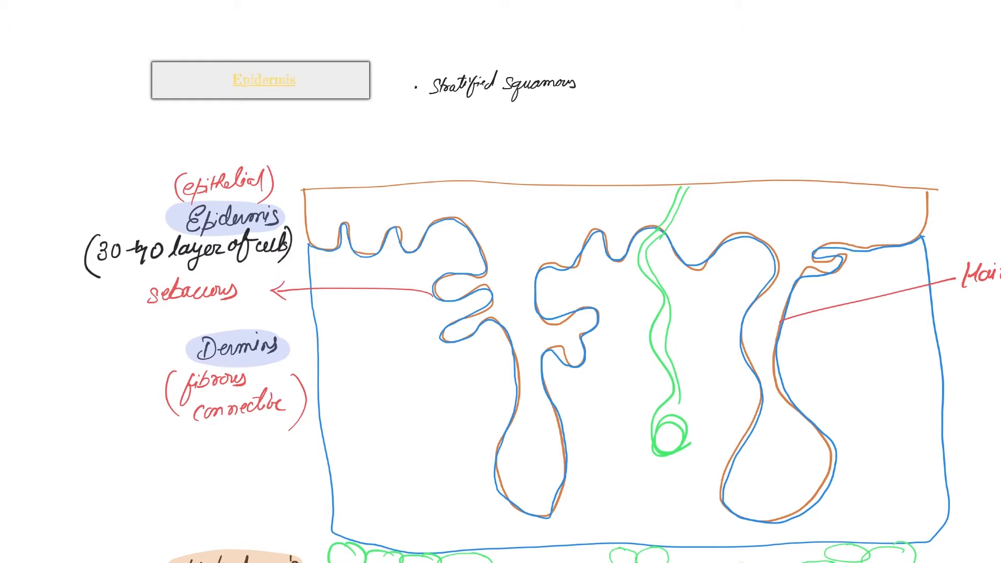
type("ep")
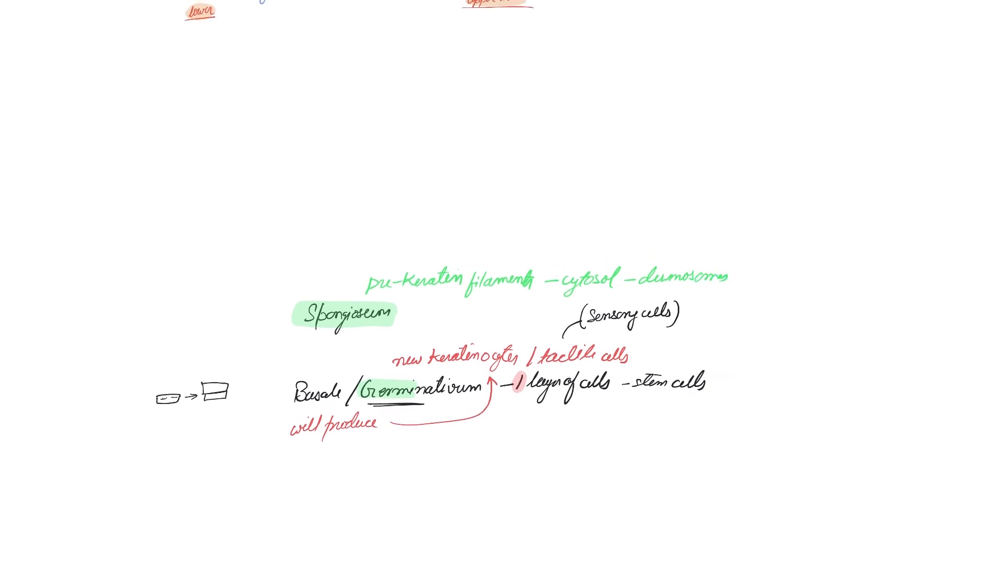
mouse_move(699, 248)
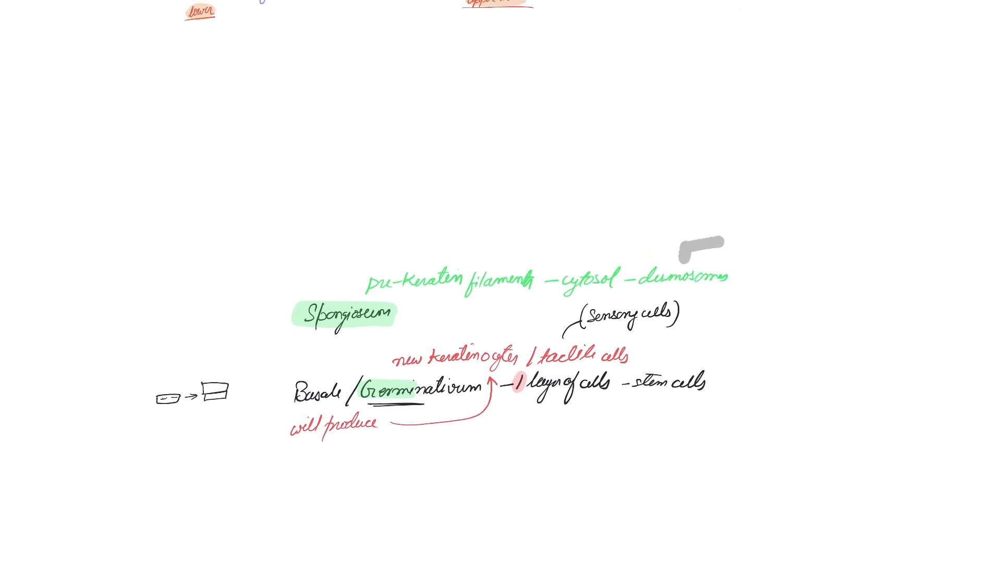